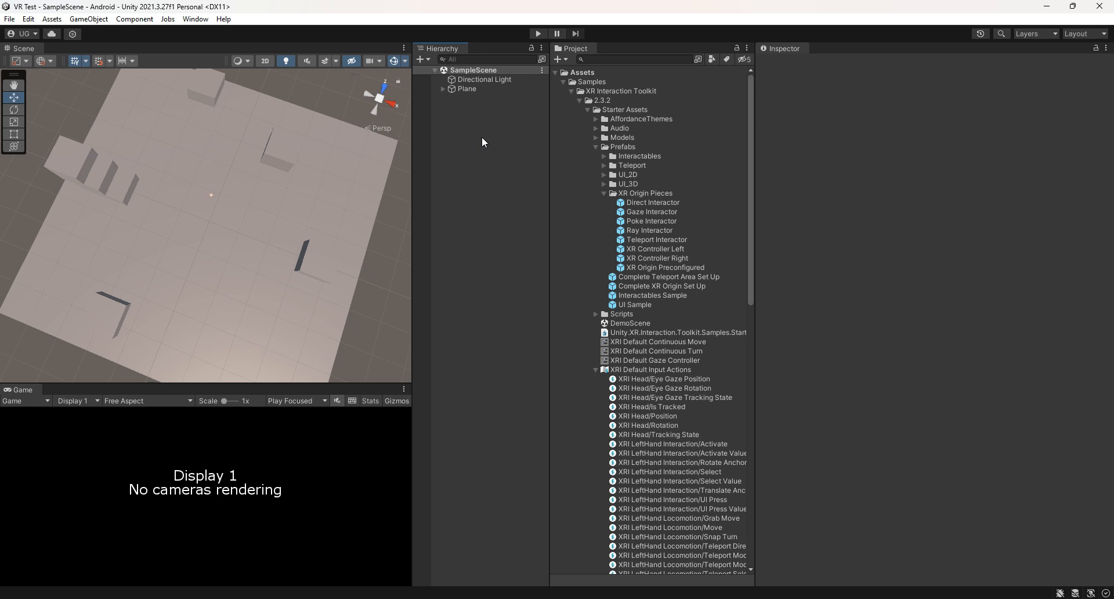
Add an XR Origin (VR) rig, reset its transform, and set Tracking Origin Mode to Floor.
{"action": "right_click", "coordinate": [483, 142]}
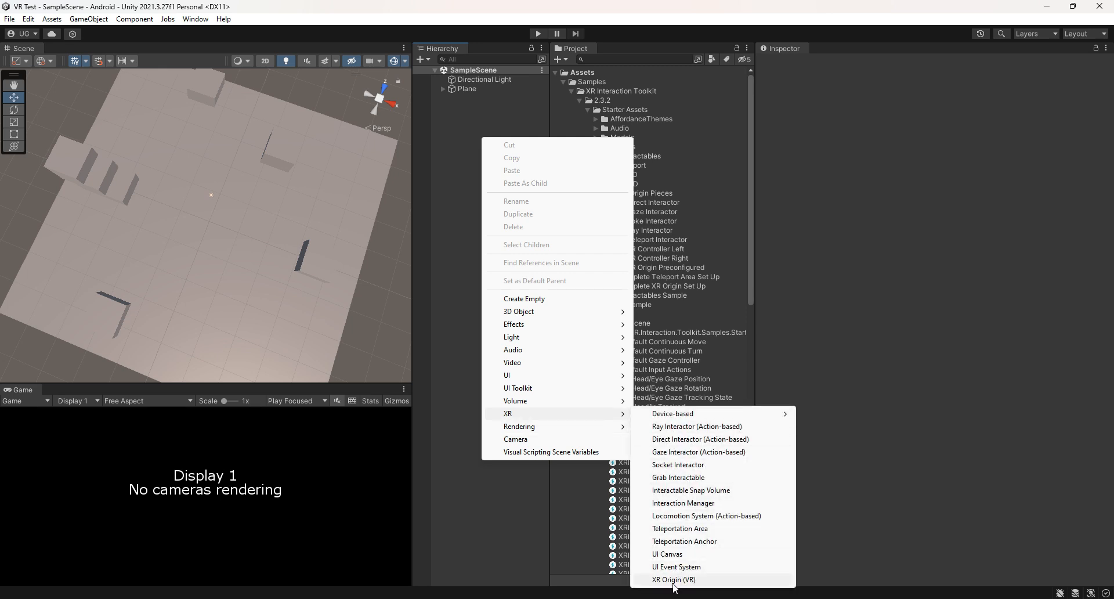
{"action": "left_click", "coordinate": [673, 580]}
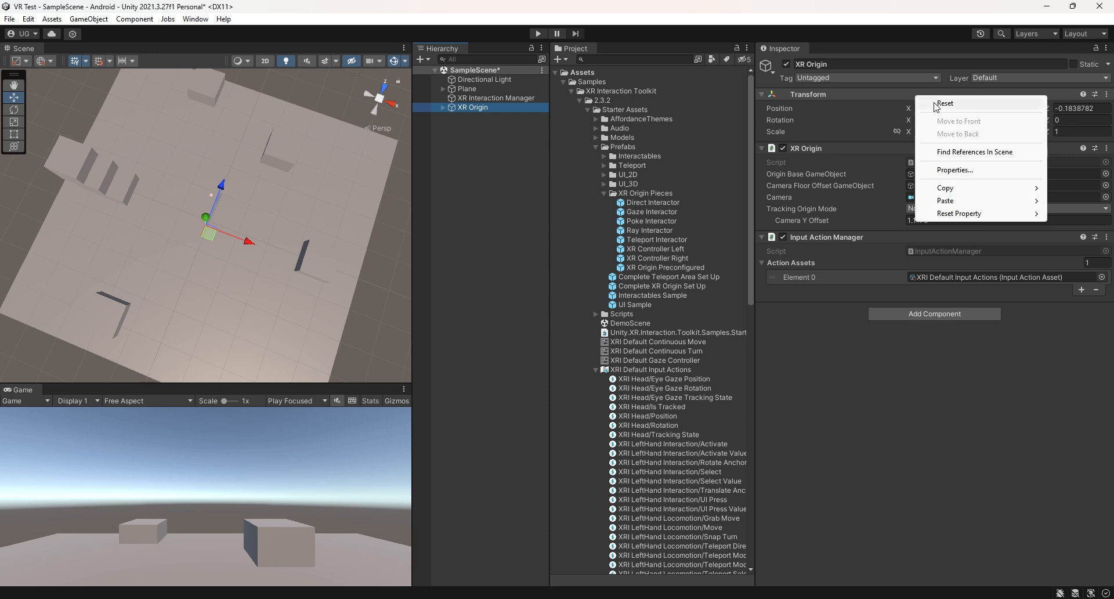
{"action": "left_click", "coordinate": [945, 104]}
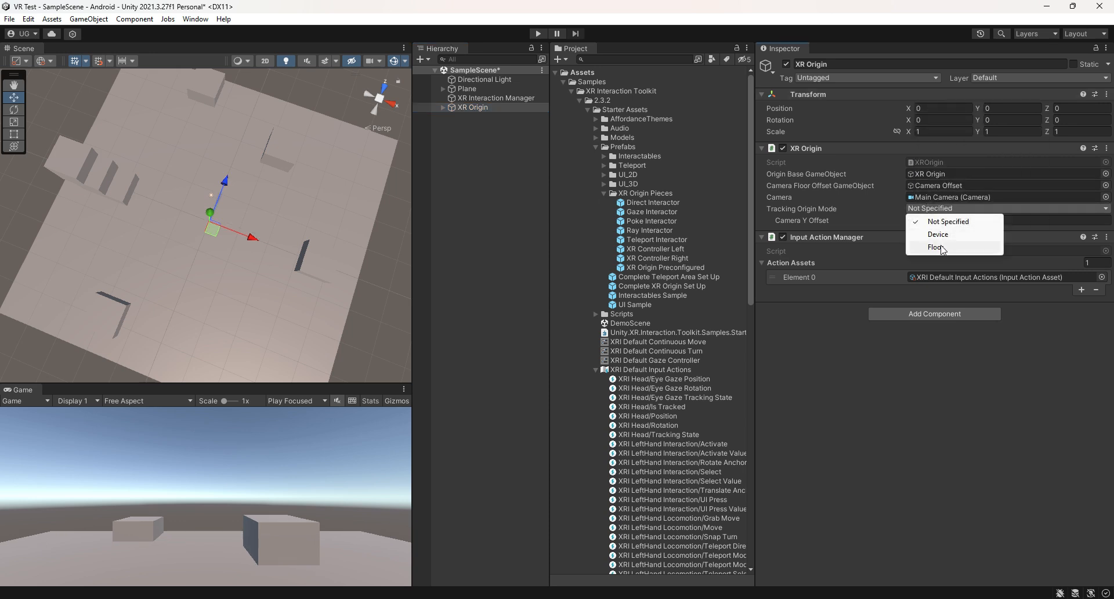
{"action": "left_click", "coordinate": [935, 247]}
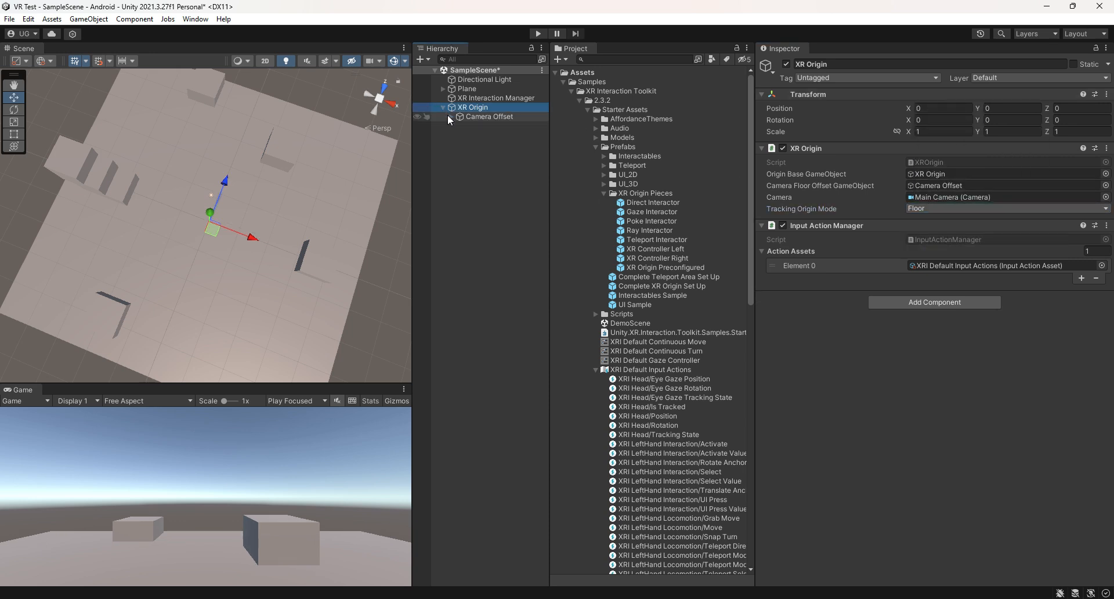
Nest the XR Controller Left and Right prefabs under the LeftHand and RightHand Controllers.
{"action": "left_click", "coordinate": [506, 135]}
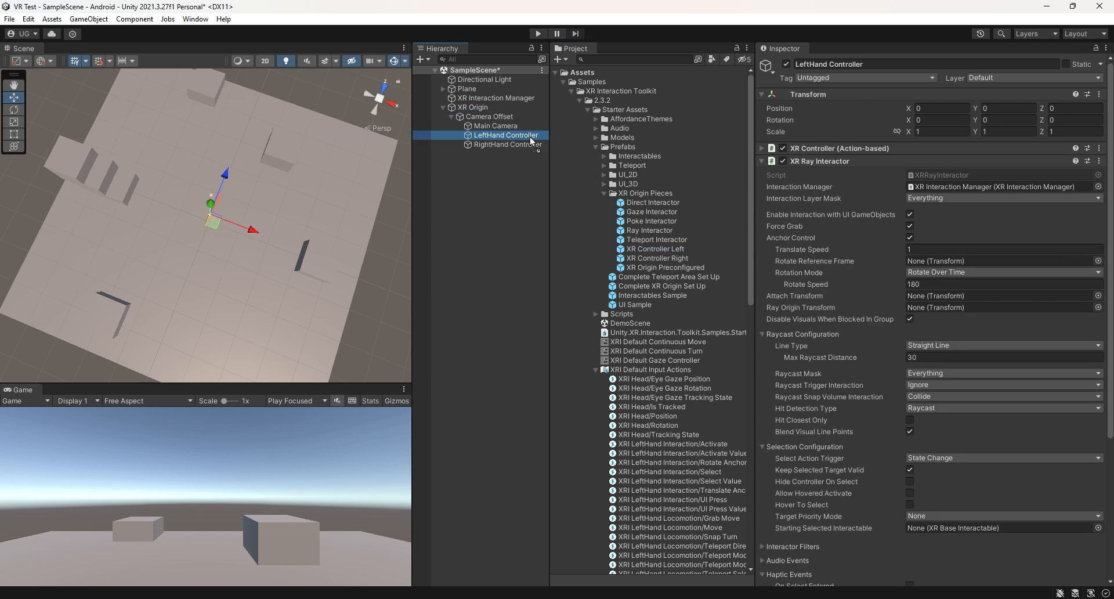
{"action": "left_click", "coordinate": [506, 145]}
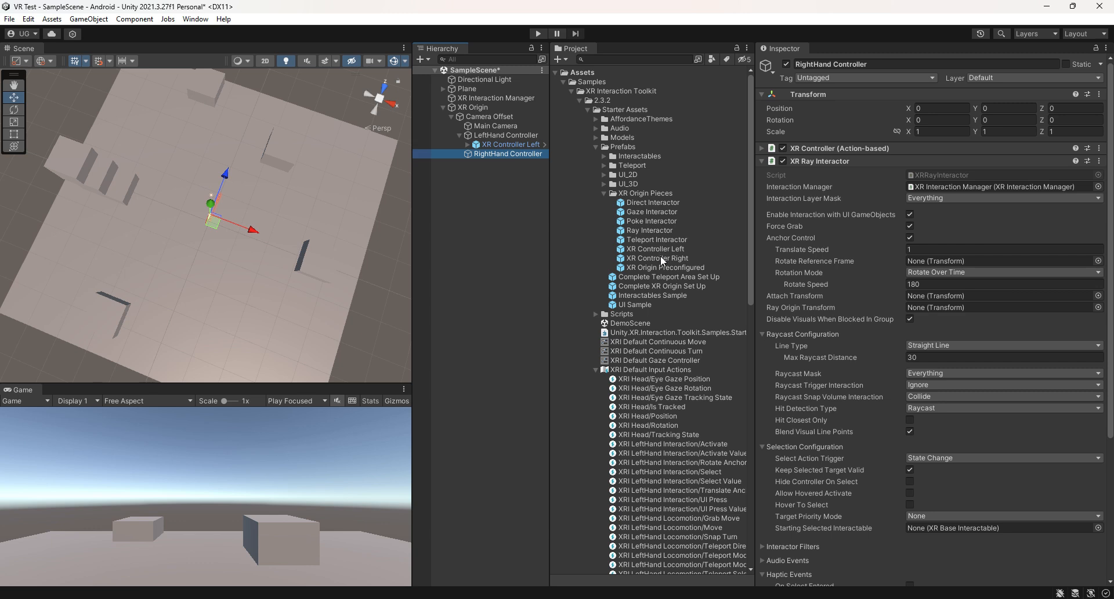
{"action": "left_click", "coordinate": [512, 163]}
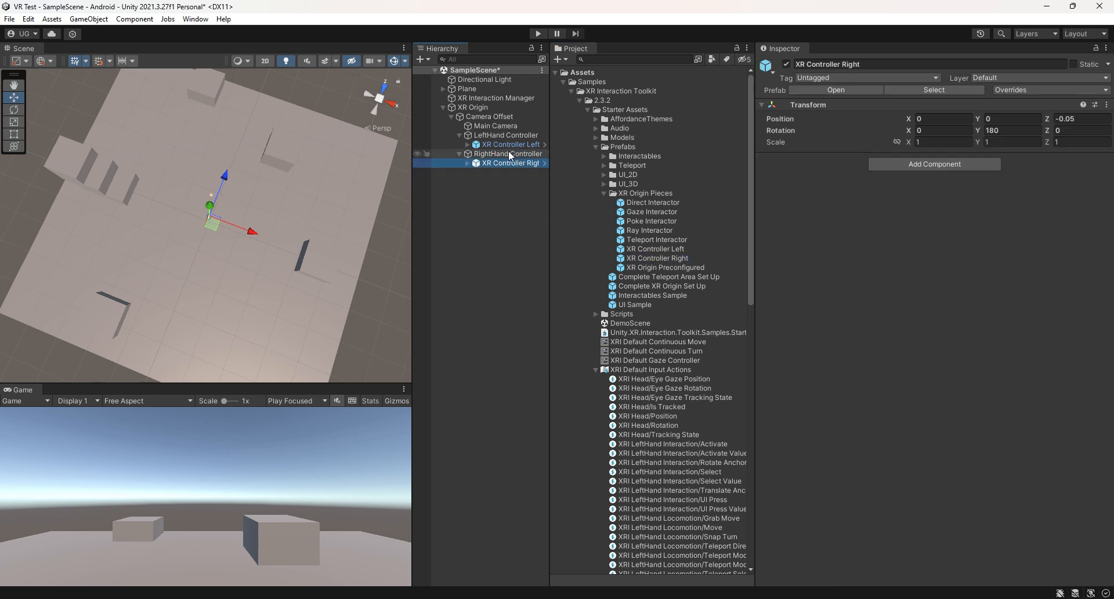
{"action": "left_click", "coordinate": [507, 135]}
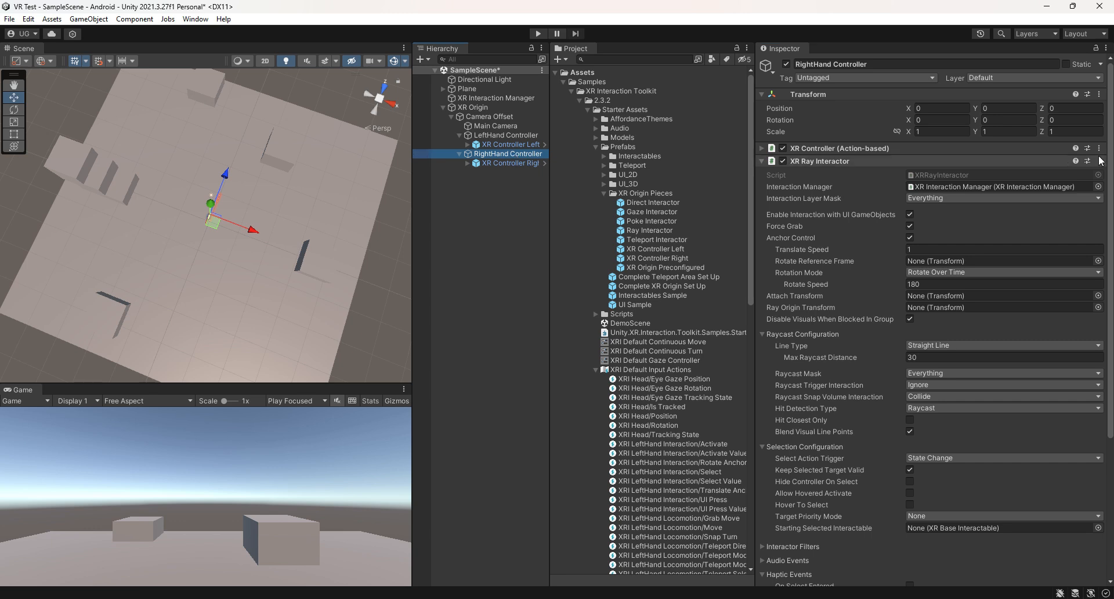
{"action": "left_click", "coordinate": [1088, 148]}
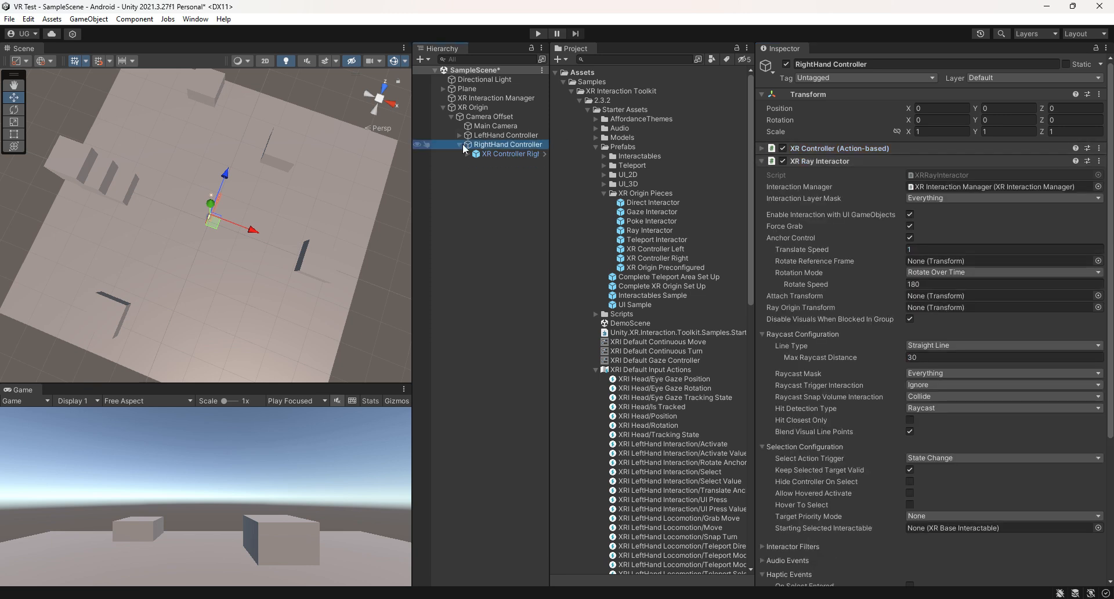
{"action": "left_click", "coordinate": [443, 108]}
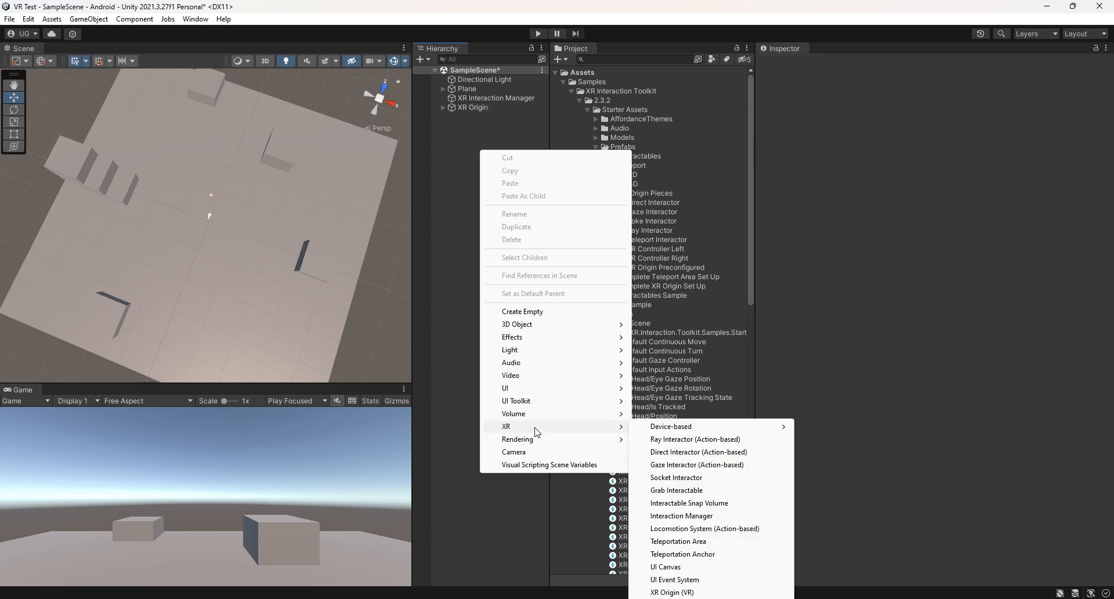
{"action": "mouse_move", "coordinate": [703, 528]}
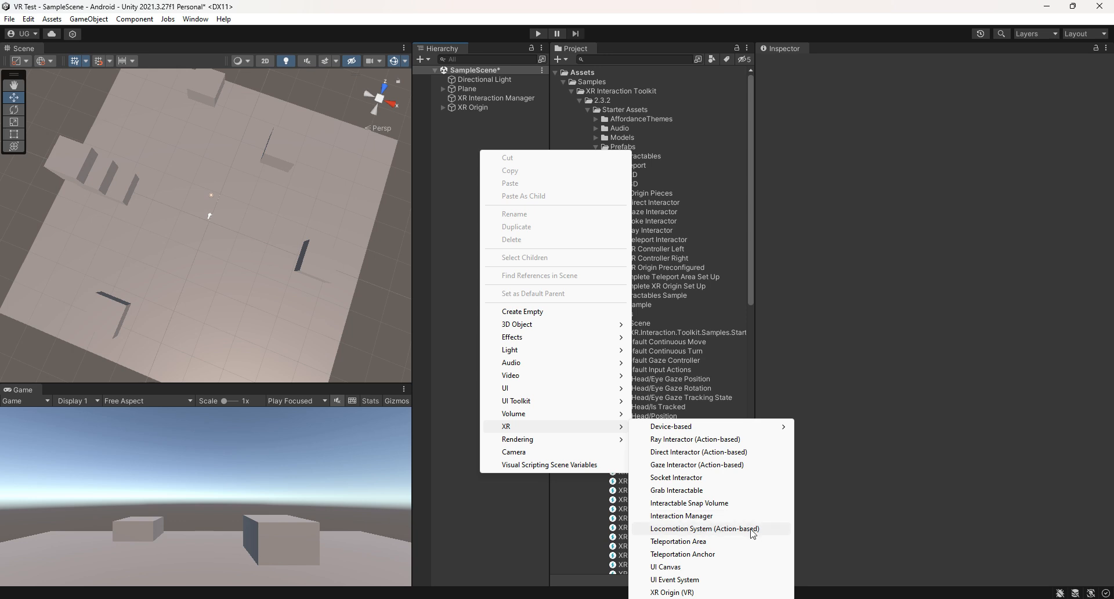
Add an action-based Locomotion System at origin, link its snap turn provider, and disable right-hand Use Reference.
{"action": "left_click", "coordinate": [703, 529]}
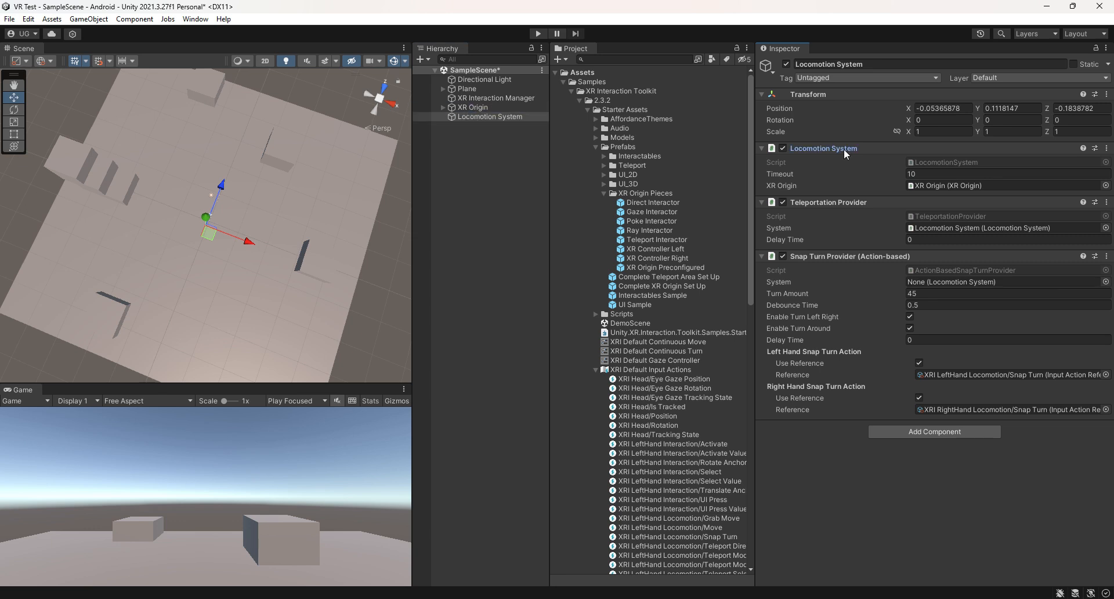
{"action": "left_click", "coordinate": [994, 281]}
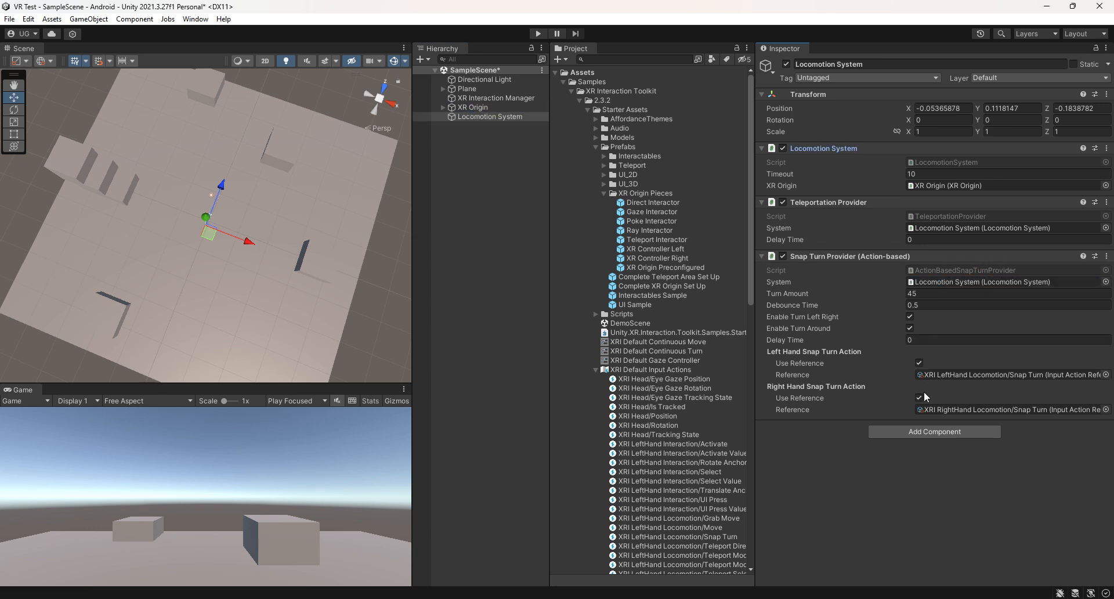
{"action": "left_click", "coordinate": [918, 398]}
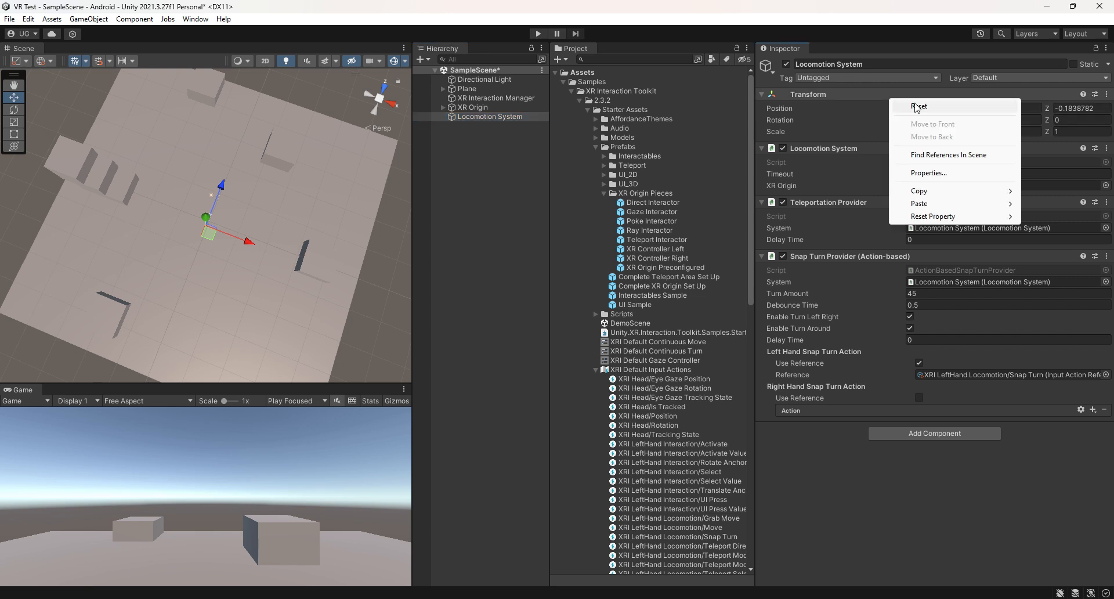
{"action": "left_click", "coordinate": [919, 105]}
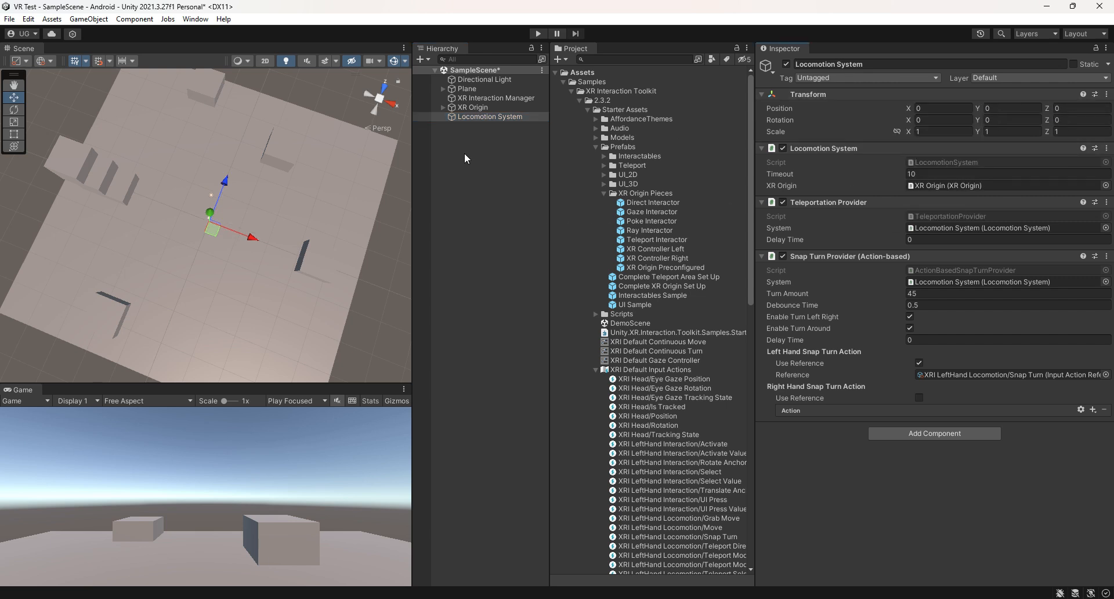
{"action": "right_click", "coordinate": [466, 158]}
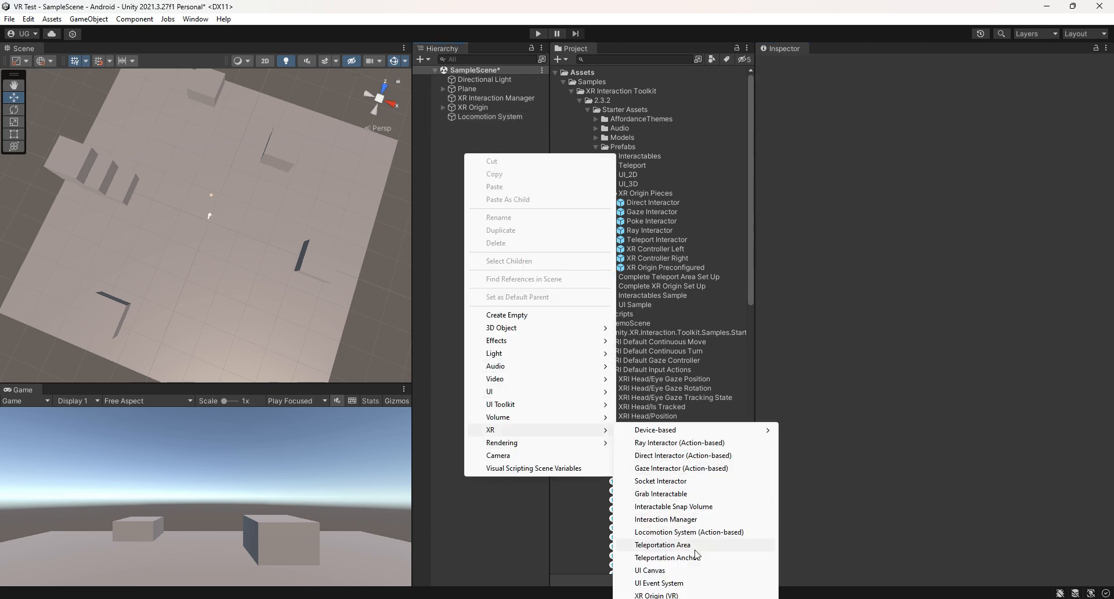
Add a Teleportation Area at Position Y 0.1 with its Mesh Renderer unchecked.
{"action": "left_click", "coordinate": [661, 544]}
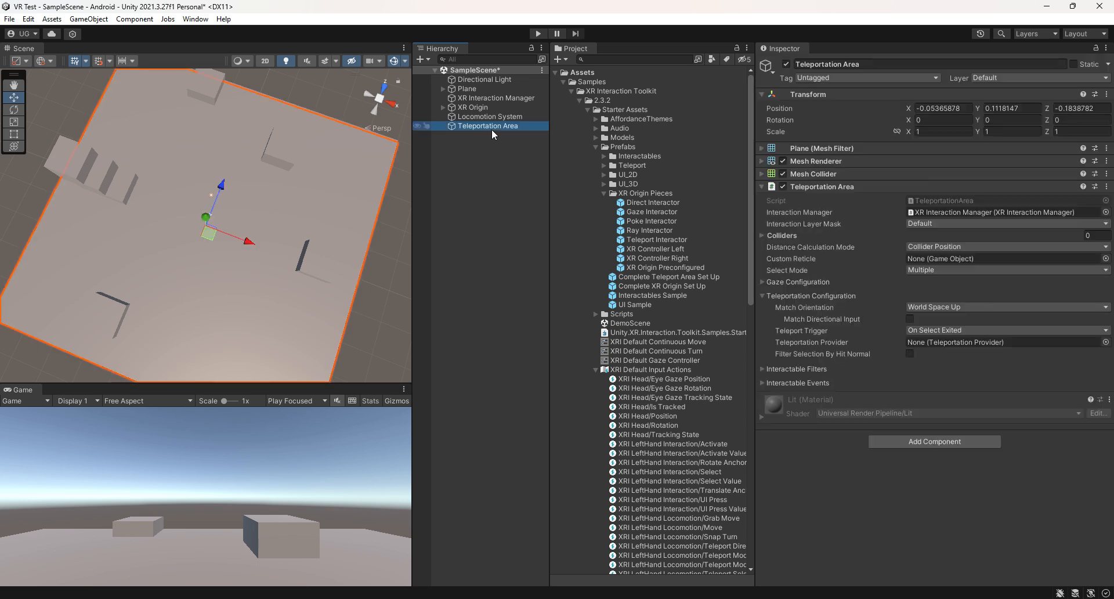
{"action": "left_click", "coordinate": [1005, 108]}
{"action": "type", "text": "0.1"}
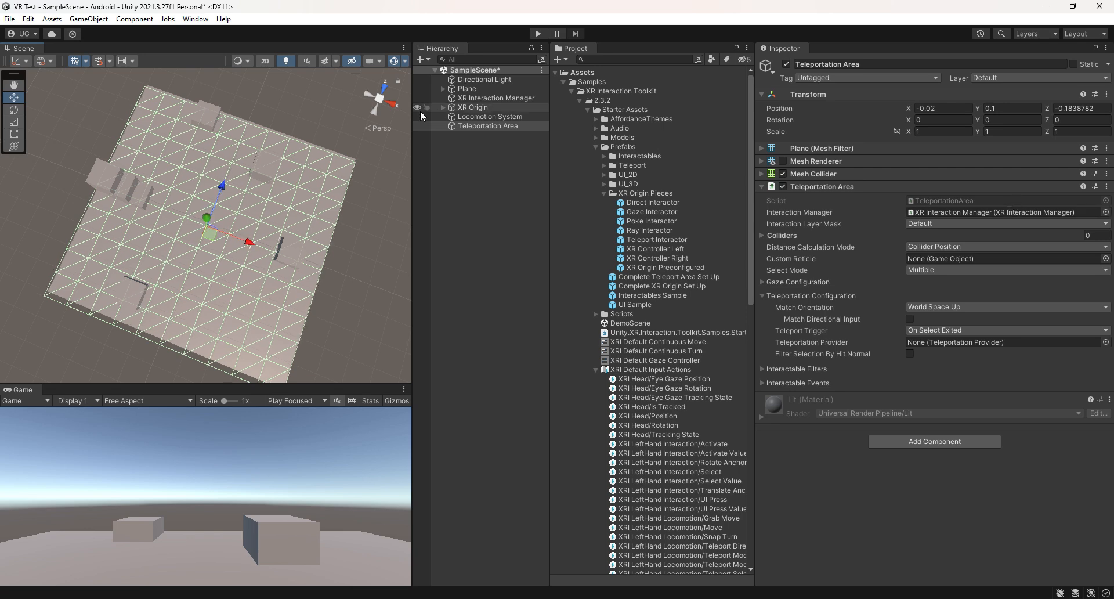
{"action": "left_click", "coordinate": [488, 126]}
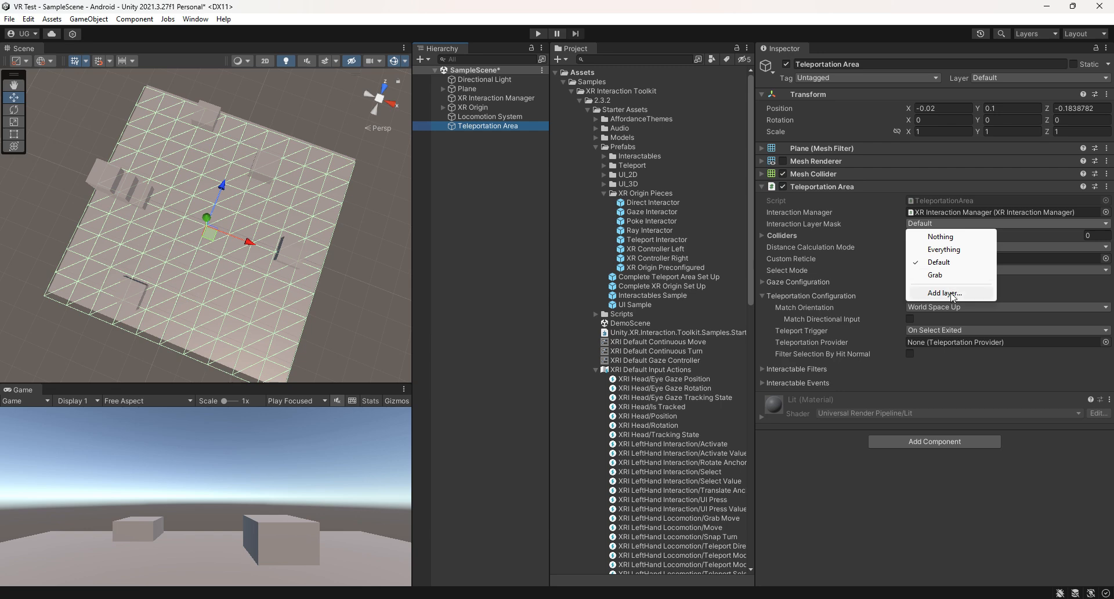
Create a 'Teleport' interaction layer and set the Teleportation Area's layer mask to it.
{"action": "left_click", "coordinate": [944, 293]}
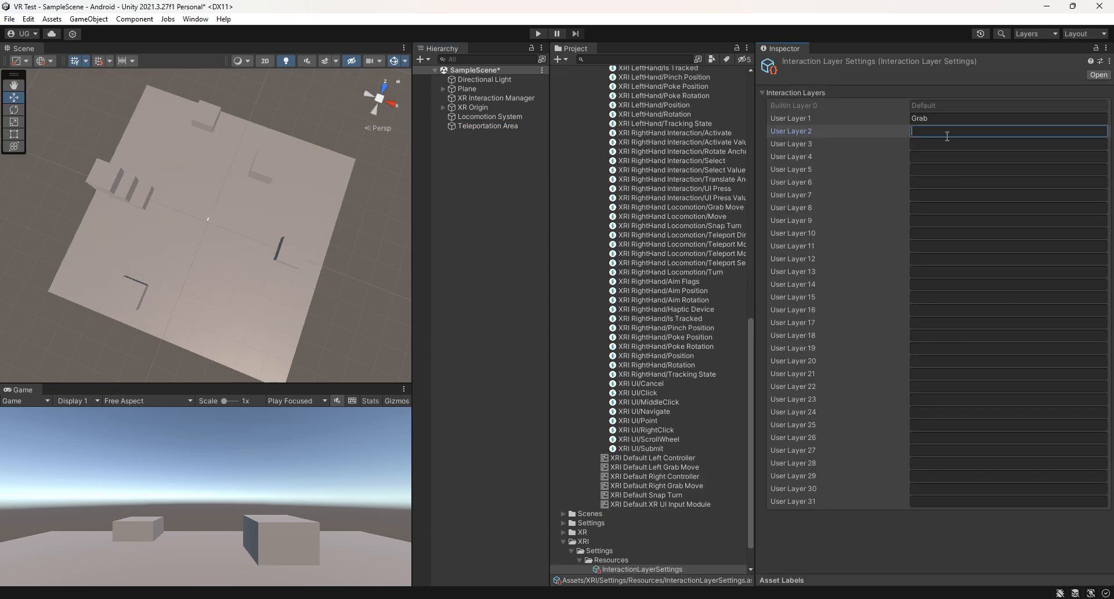
{"action": "type", "text": "T"}
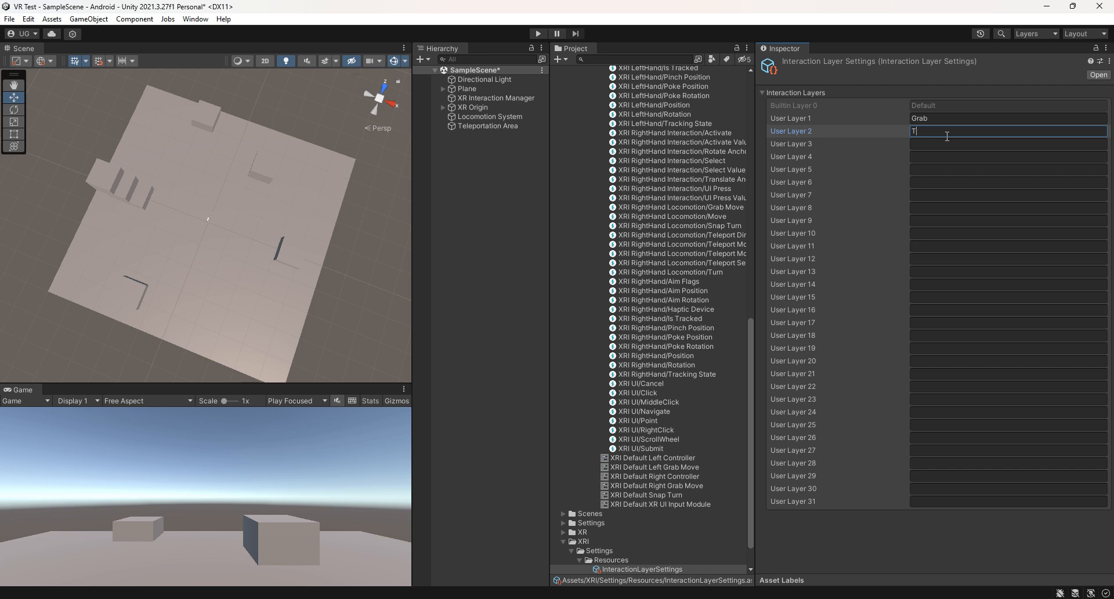
{"action": "type", "text": "eleport"}
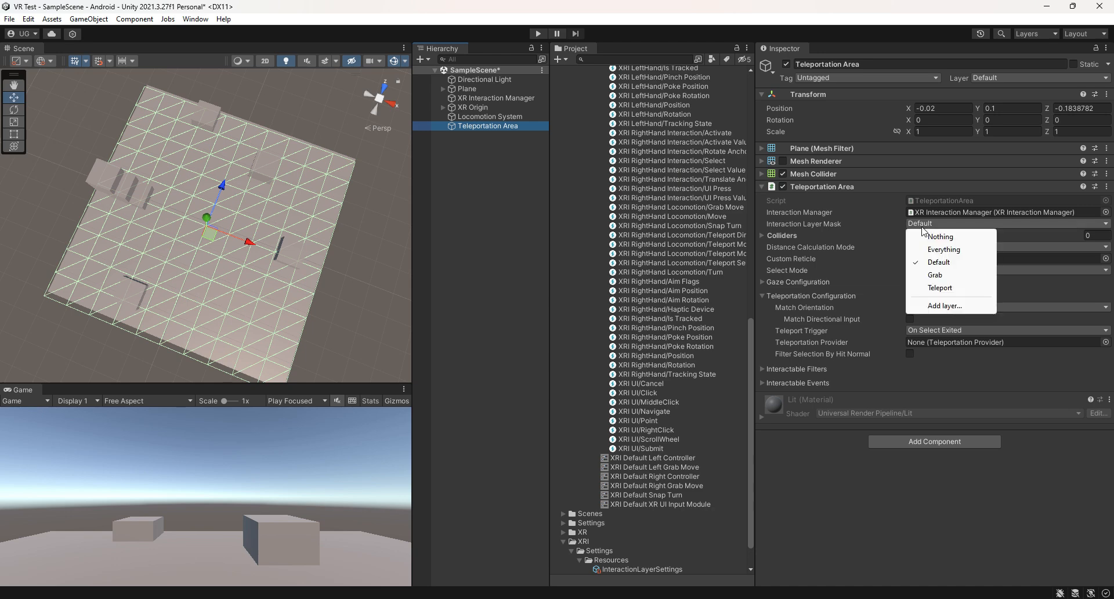
{"action": "left_click", "coordinate": [941, 236]}
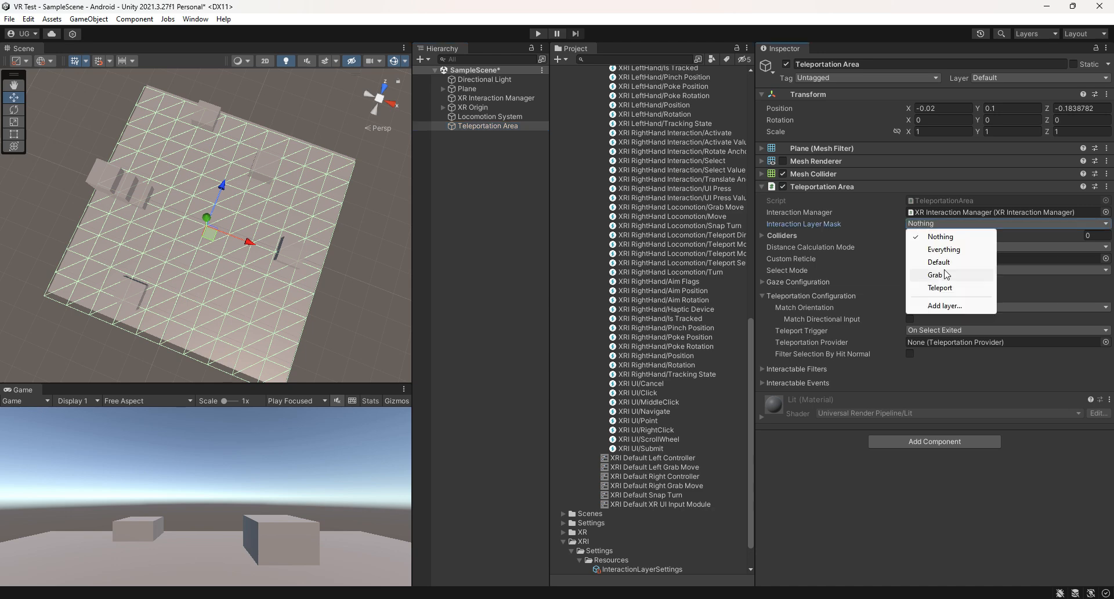
{"action": "left_click", "coordinate": [940, 288]}
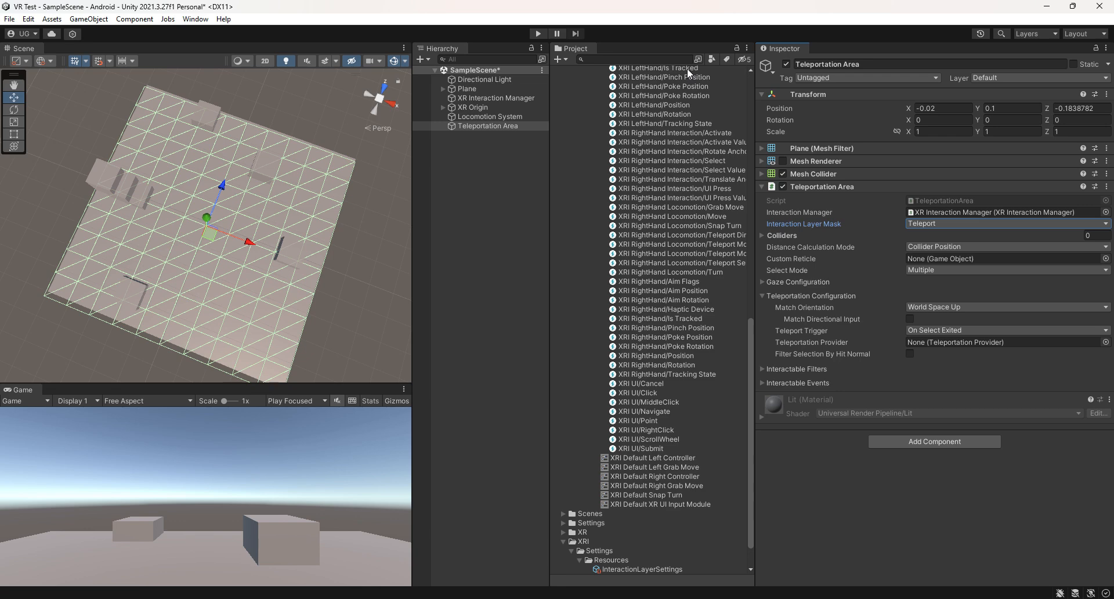
{"action": "left_click", "coordinate": [490, 116]}
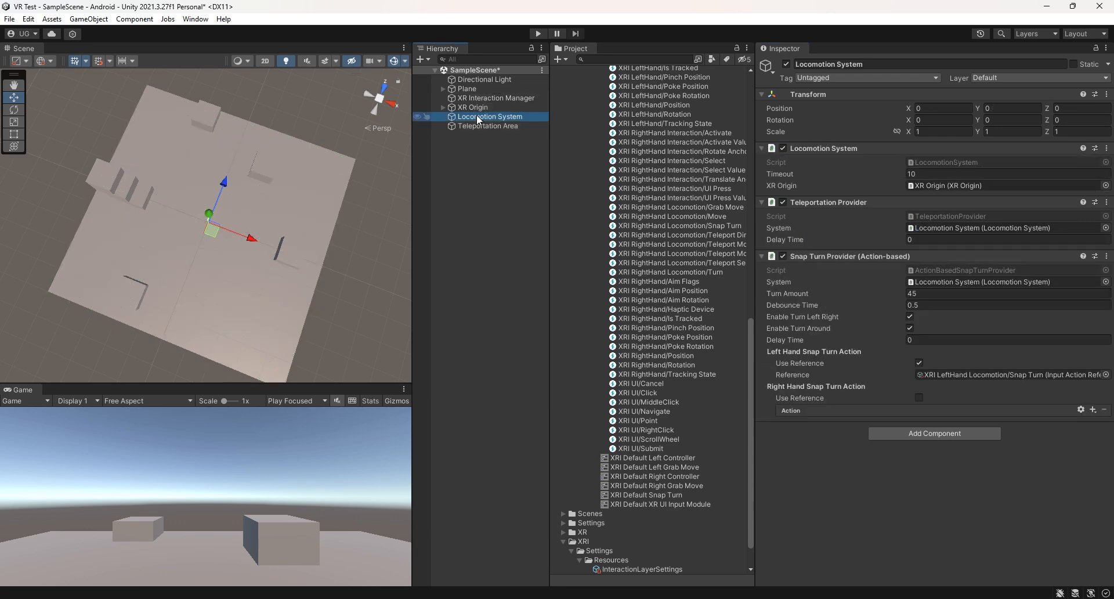
Set the LeftHand ray's Interaction Layer Mask to Nothing and the RightHand ray's to Teleport.
{"action": "left_click", "coordinate": [473, 108]}
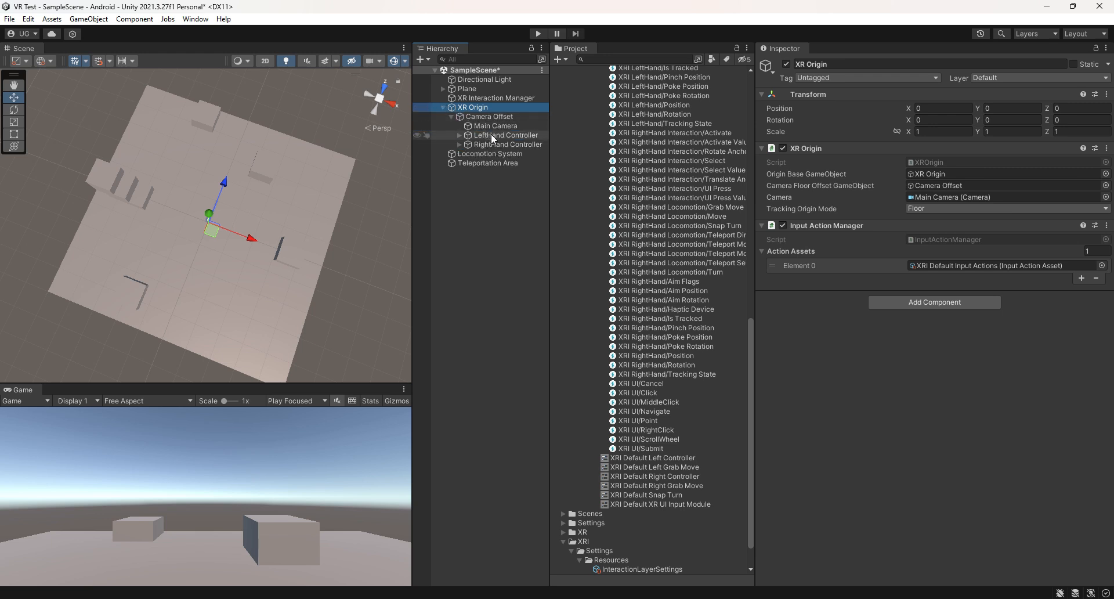
{"action": "left_click", "coordinate": [504, 135]}
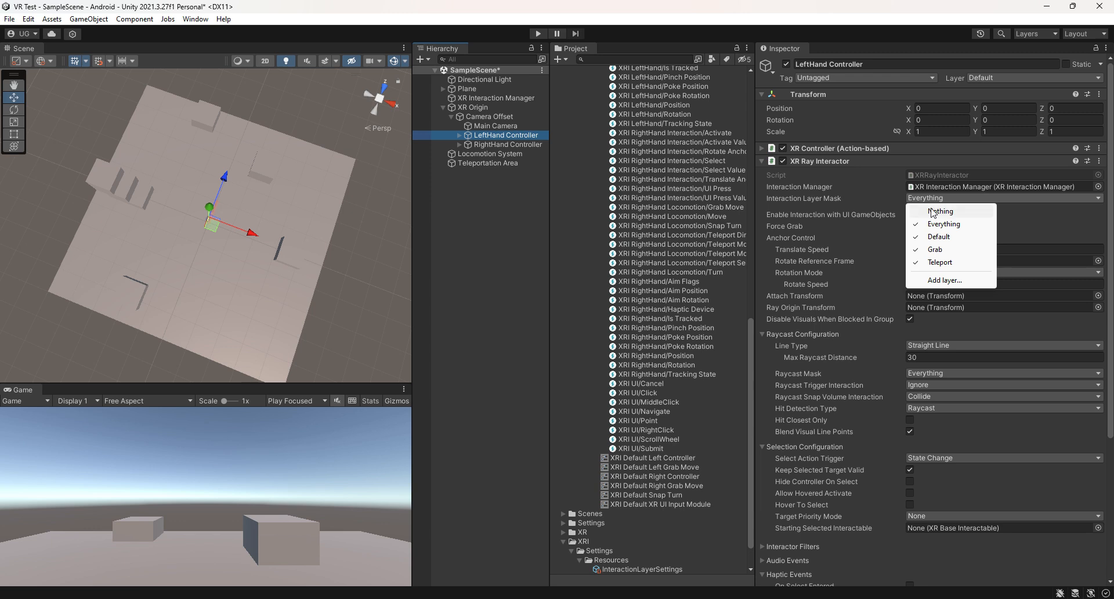
{"action": "left_click", "coordinate": [941, 211]}
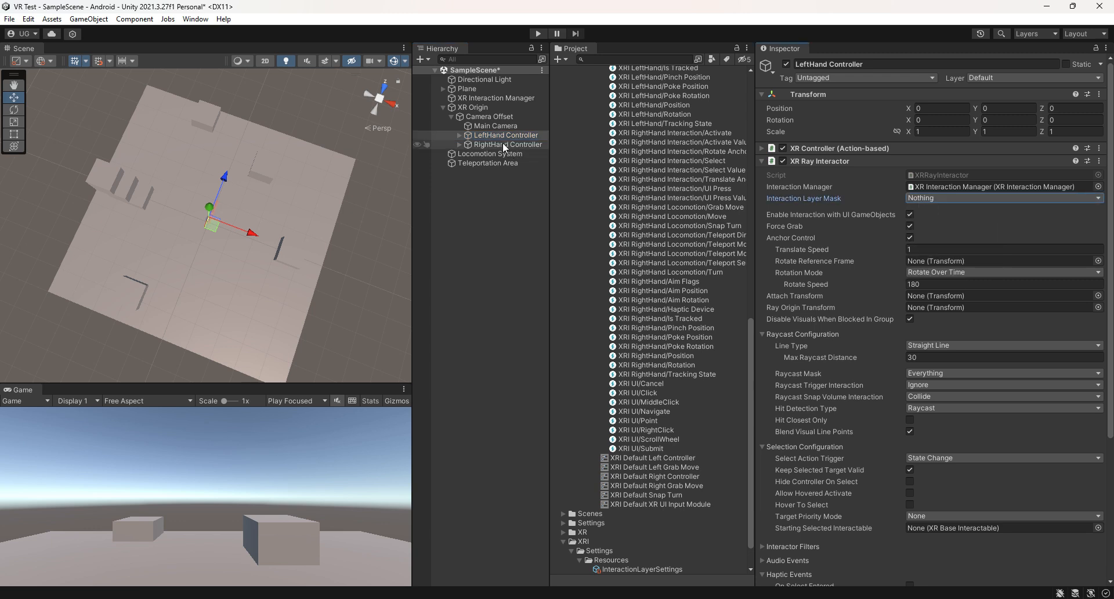
{"action": "left_click", "coordinate": [507, 144]}
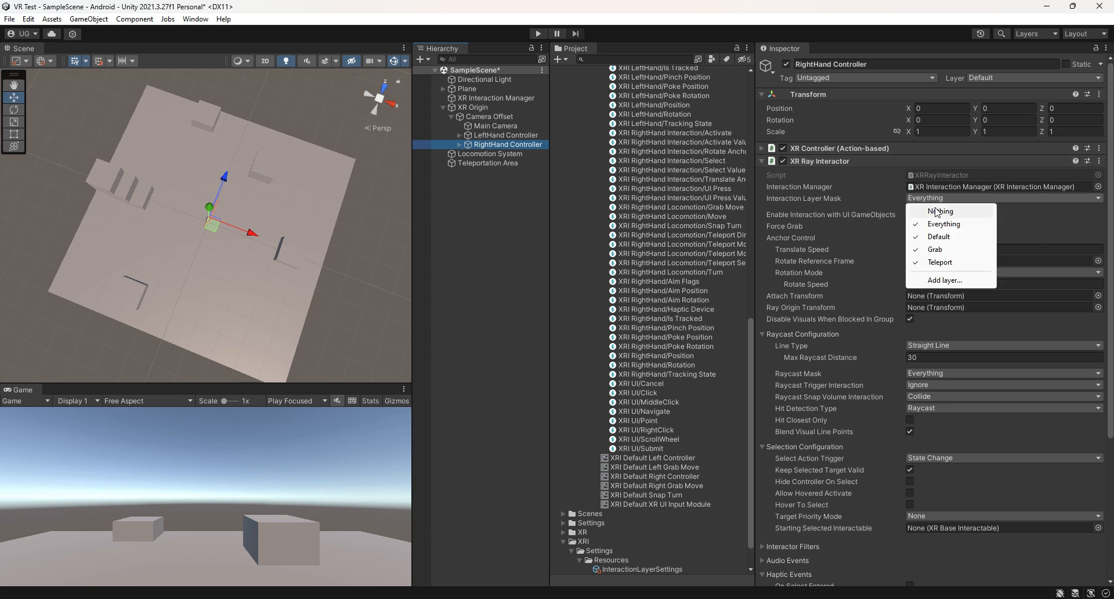
{"action": "left_click", "coordinate": [941, 211]}
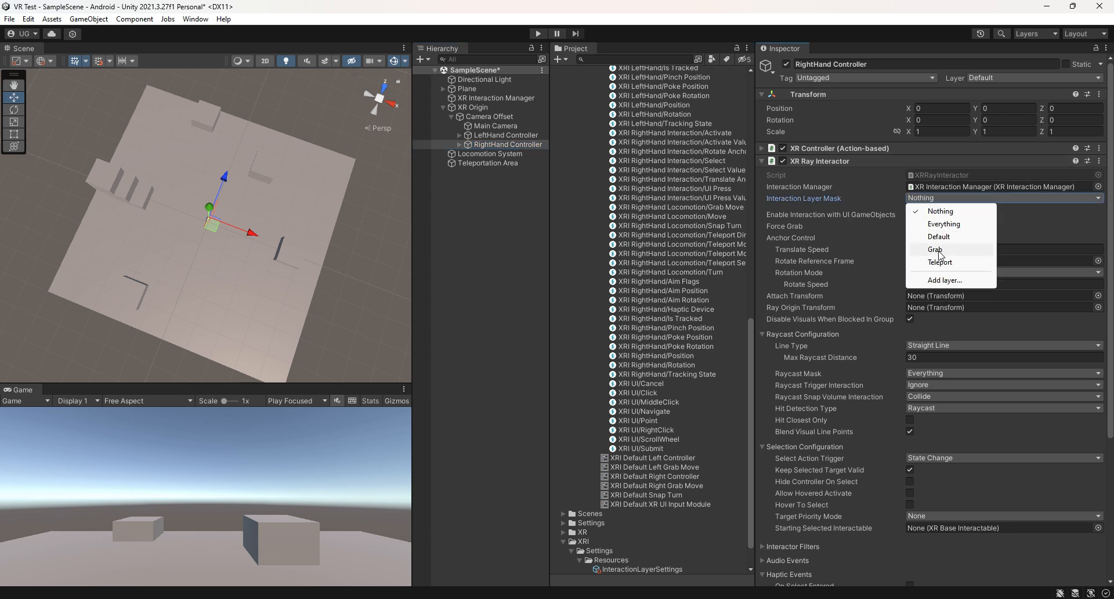
{"action": "left_click", "coordinate": [940, 262]}
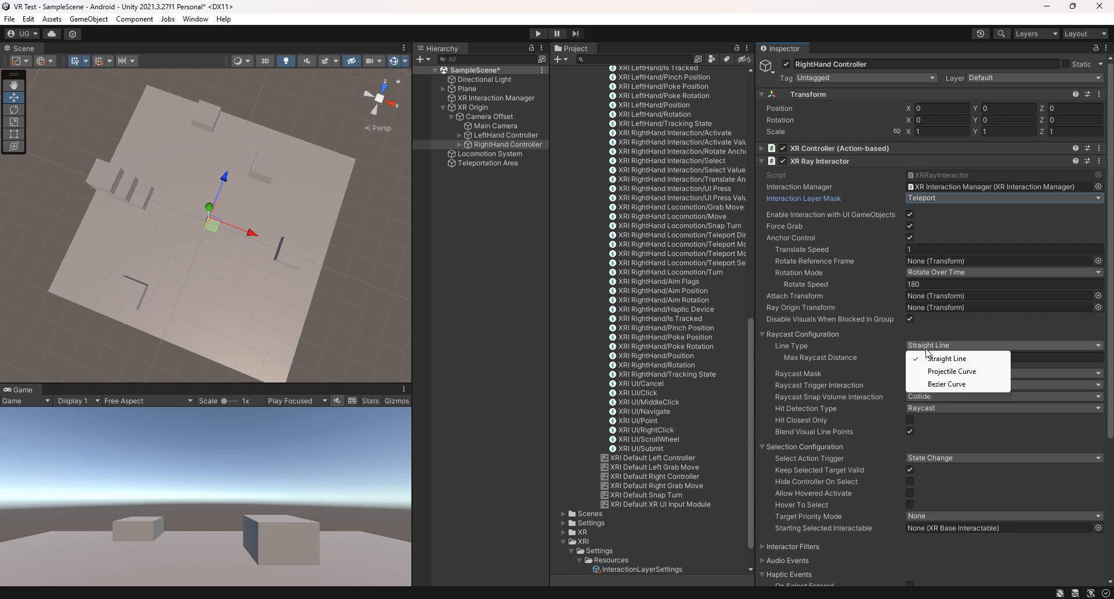
{"action": "mouse_move", "coordinate": [952, 371]}
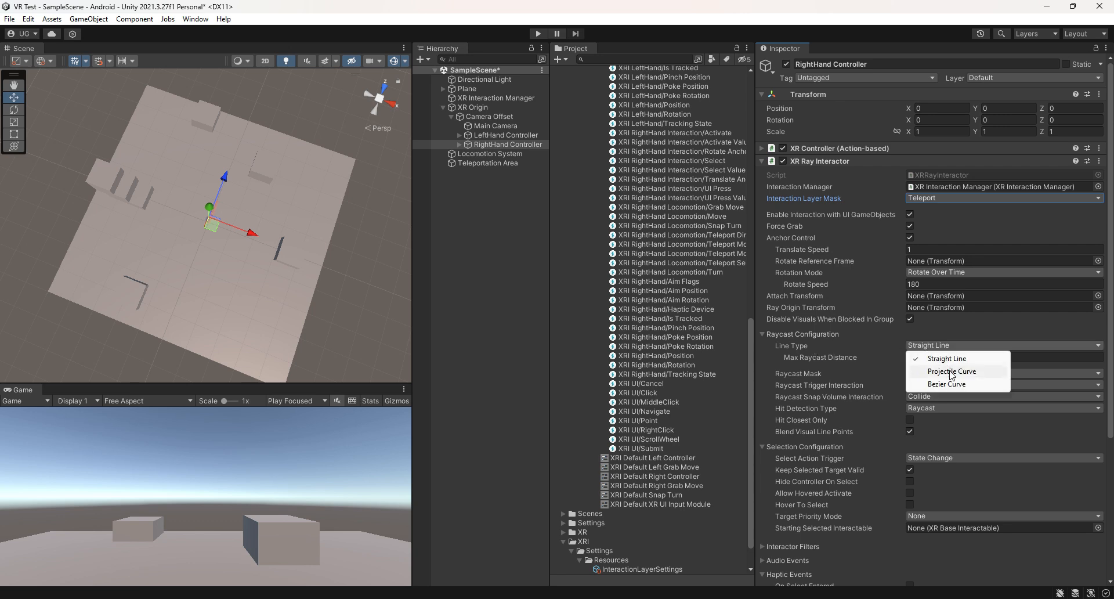
Give the right-hand ray a Projectile Curve line and On Select Entered haptics lasting 0.5.
{"action": "left_click", "coordinate": [952, 370]}
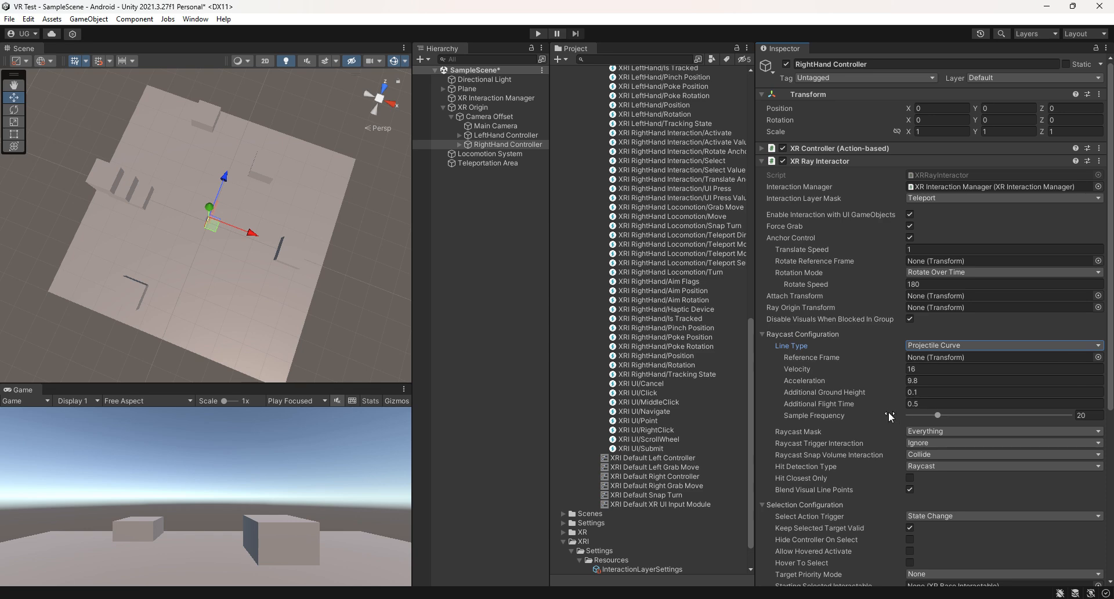
{"action": "scroll", "scroll_direction": "down", "scroll_amount": 3}
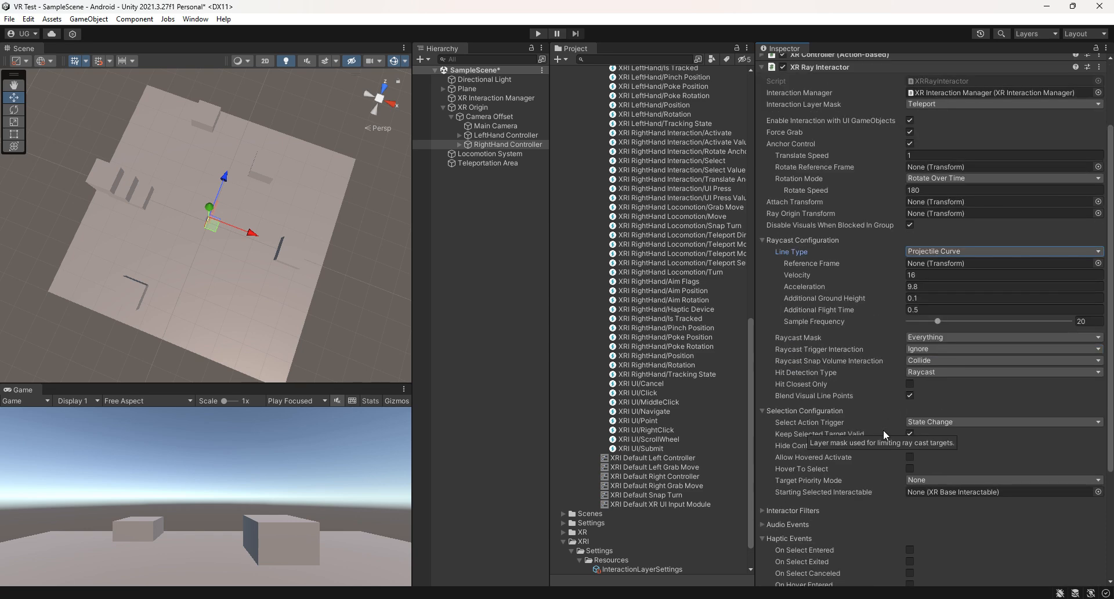
{"action": "scroll", "scroll_direction": "down", "scroll_amount": 3}
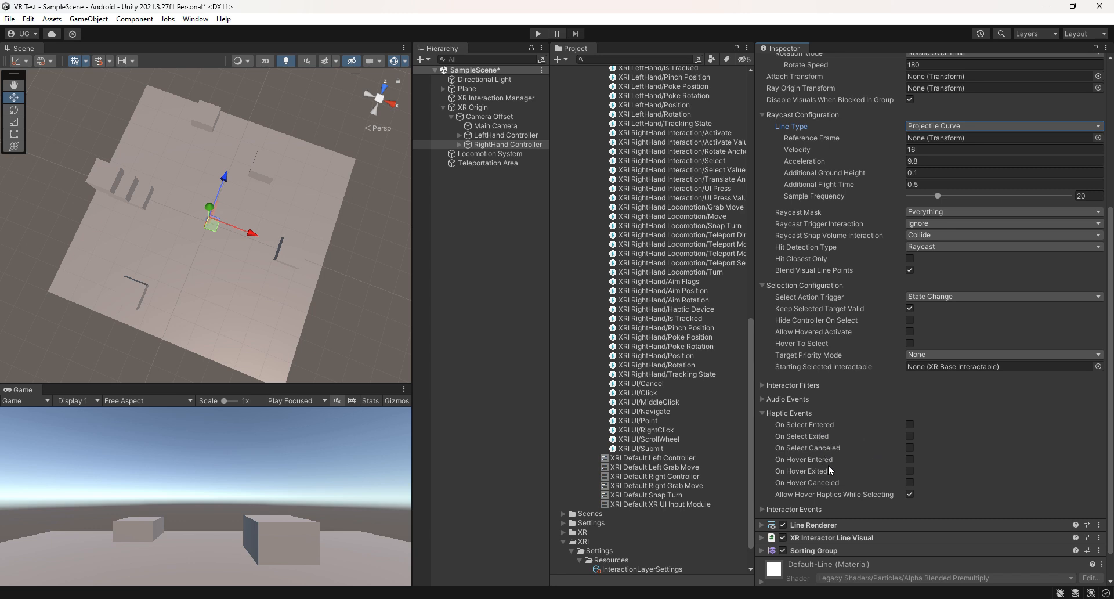
{"action": "mouse_move", "coordinate": [854, 471]}
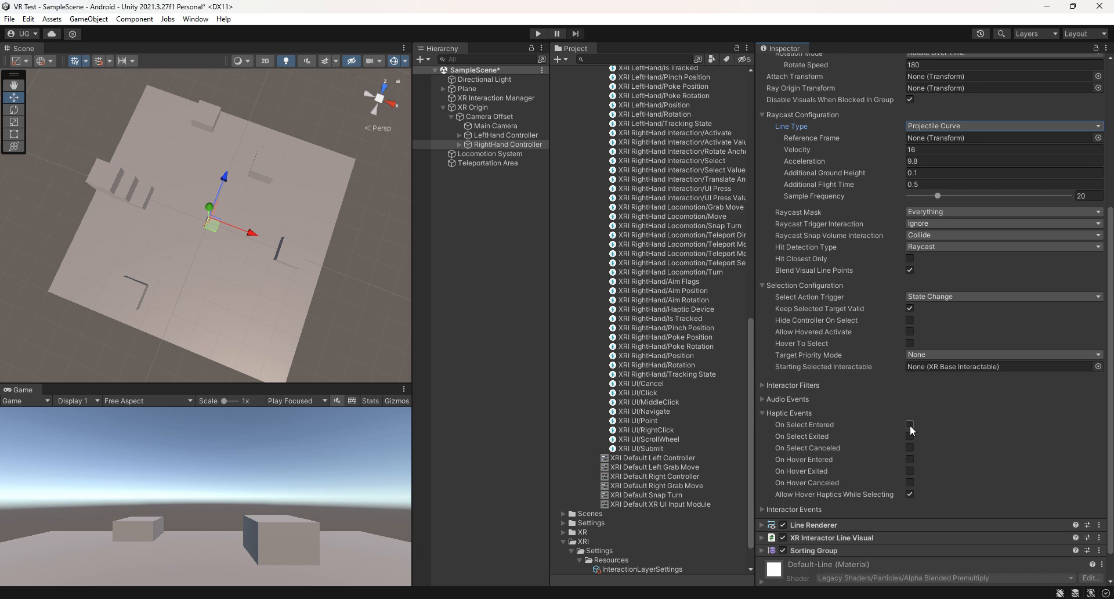
{"action": "left_click", "coordinate": [909, 424]}
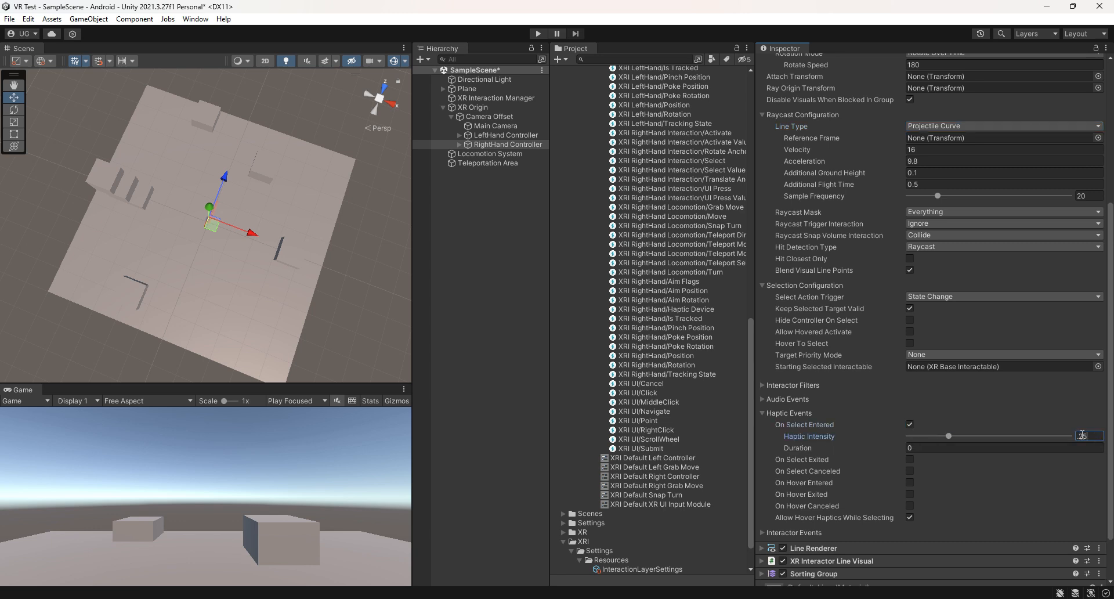
{"action": "left_click", "coordinate": [1002, 447]}
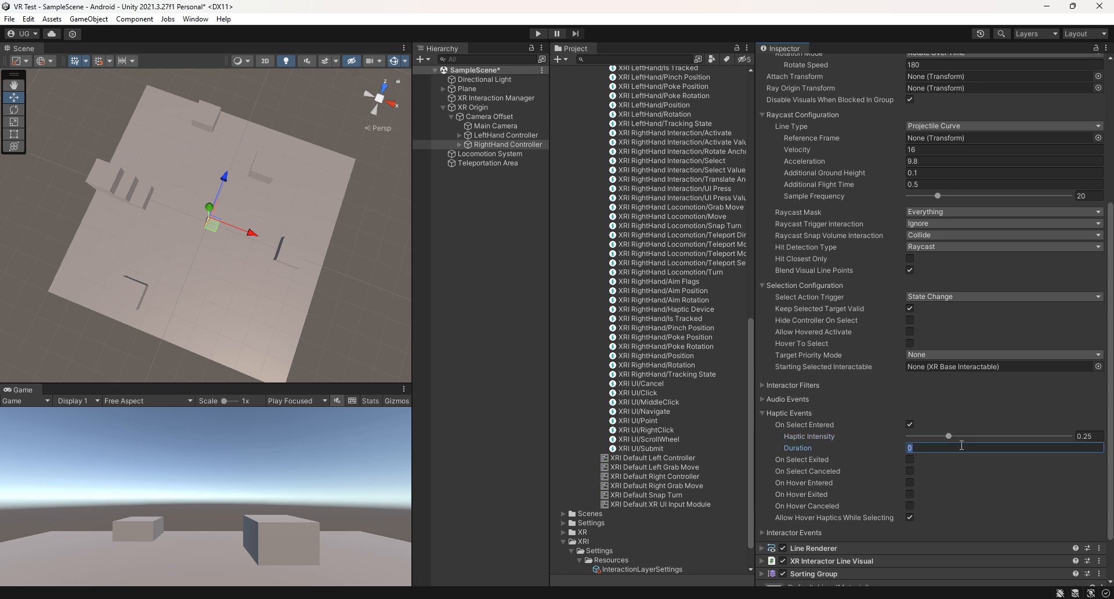
{"action": "type", "text": "0.5"}
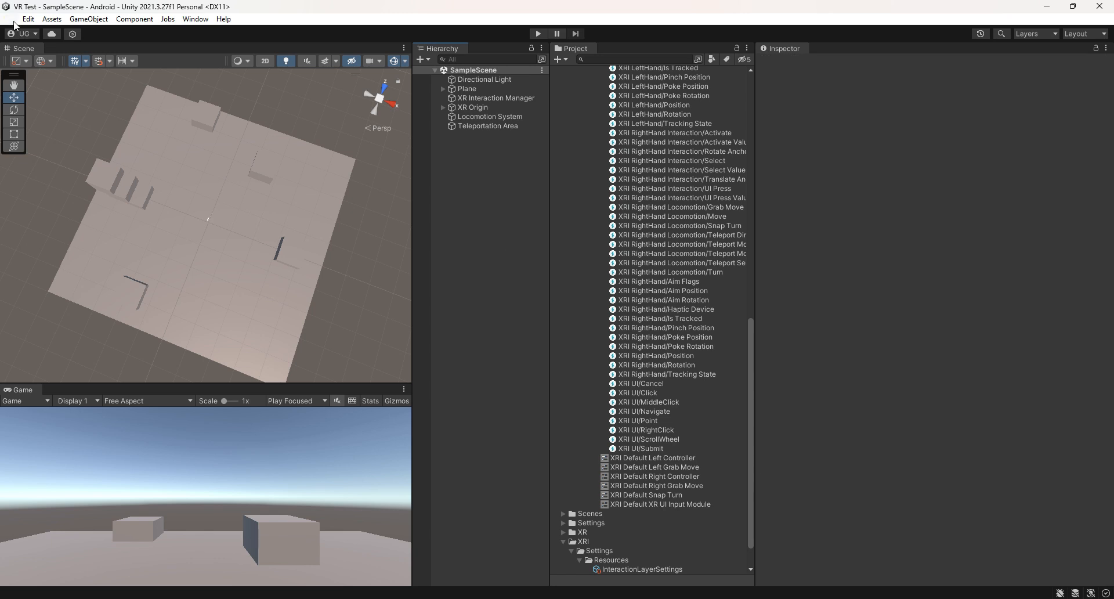
Build and run the app as 'vrapk' on the Oculus Quest 3.
{"action": "left_click", "coordinate": [9, 20]}
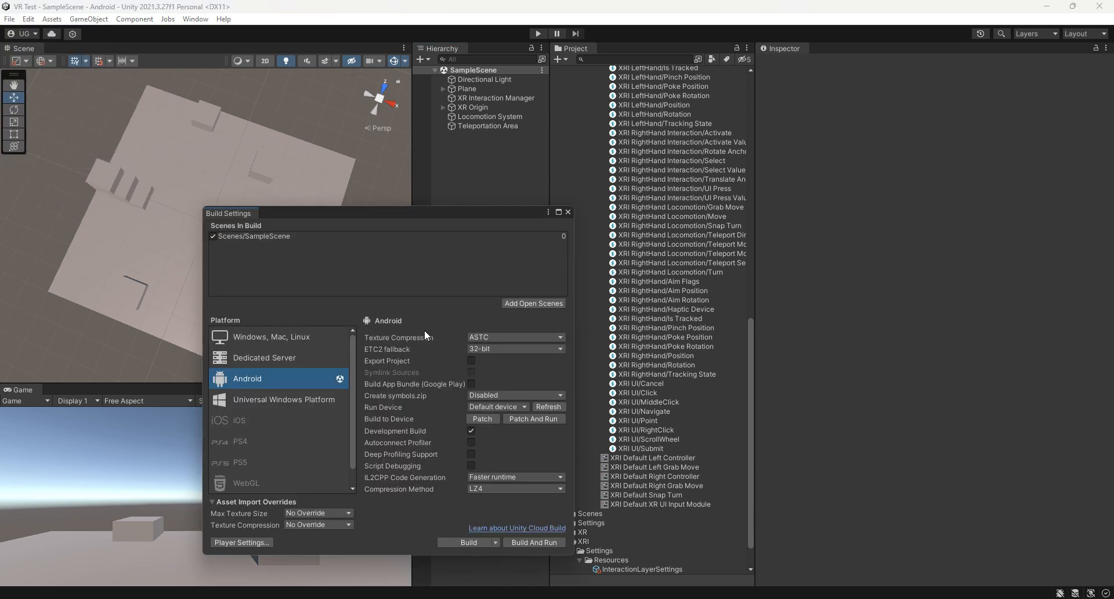
{"action": "mouse_move", "coordinate": [522, 442]}
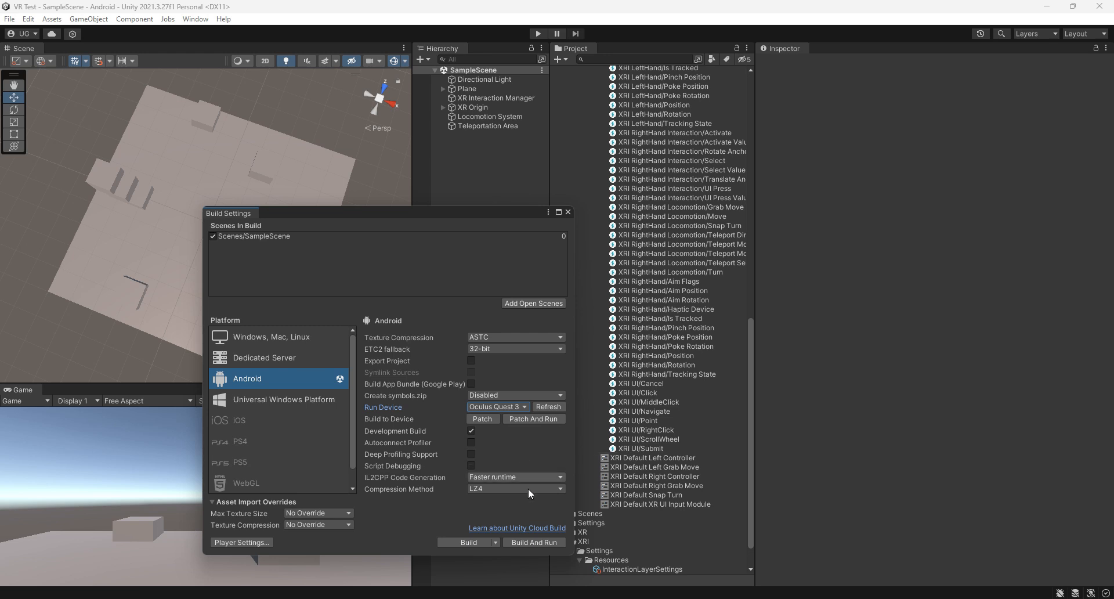
{"action": "left_click", "coordinate": [534, 542]}
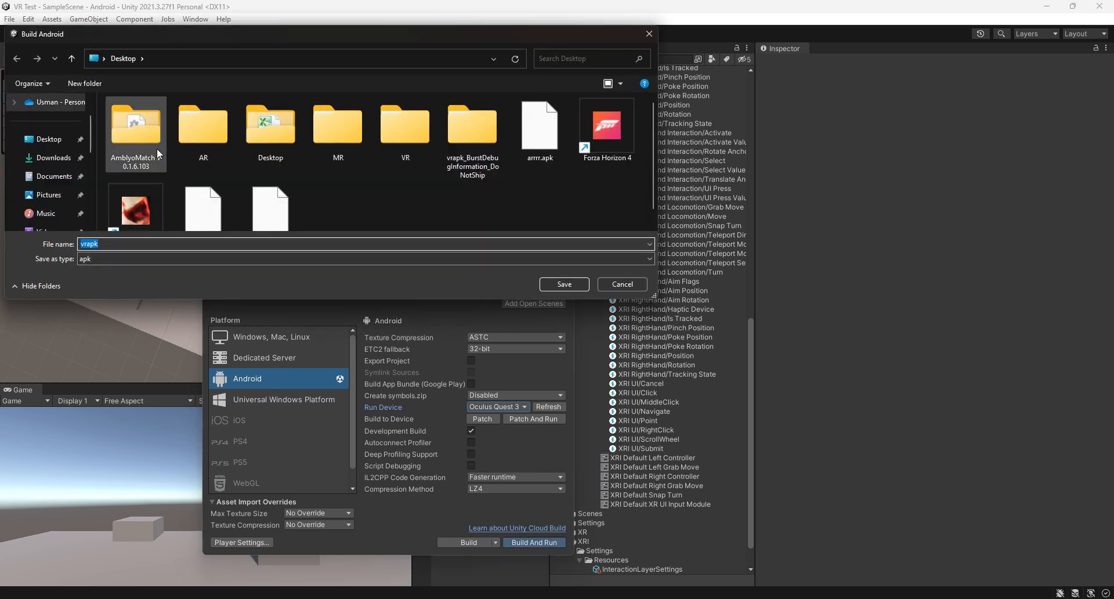
{"action": "left_click", "coordinate": [564, 283]}
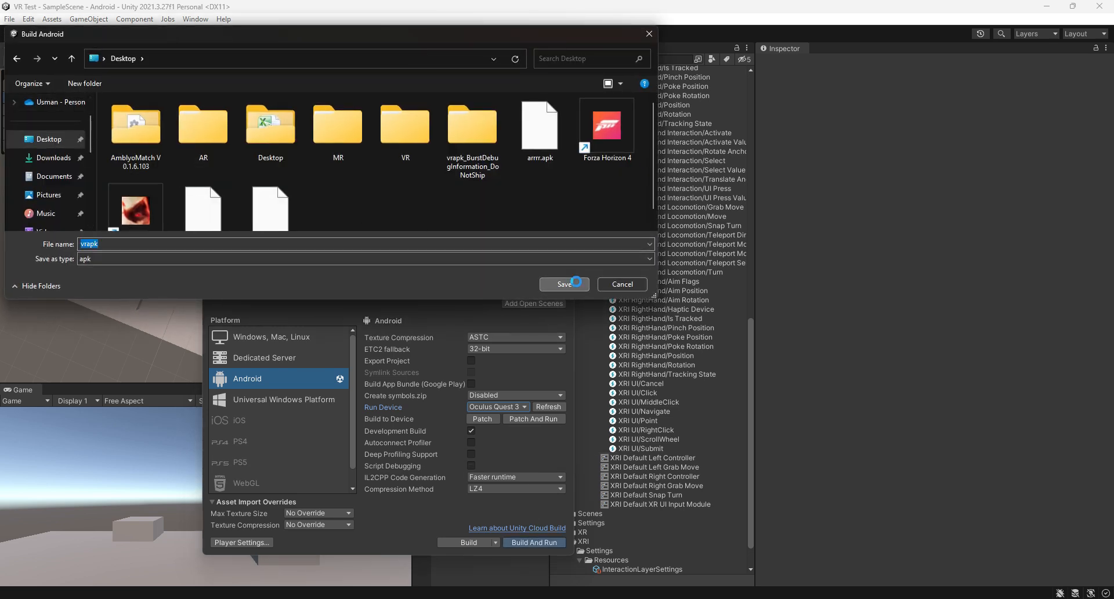
{"action": "left_click", "coordinate": [563, 283]}
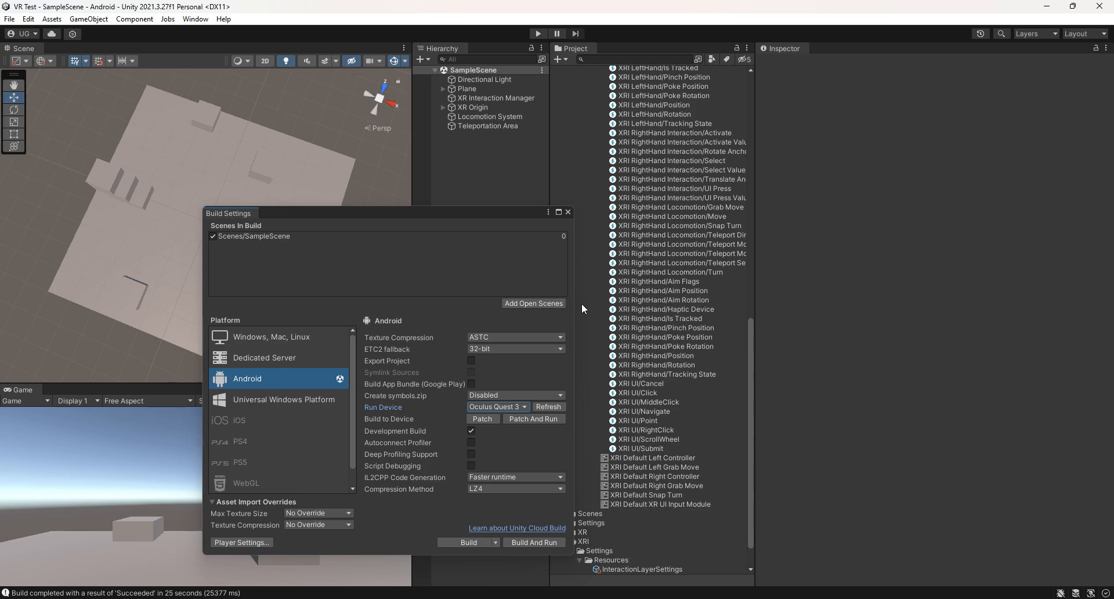
{"action": "left_click", "coordinate": [534, 542]}
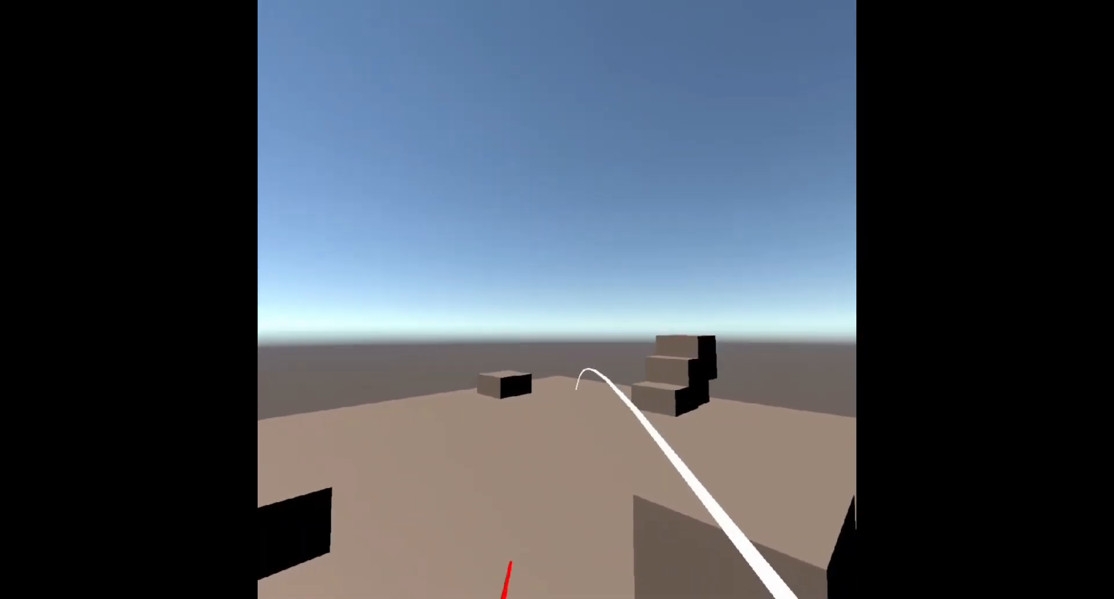